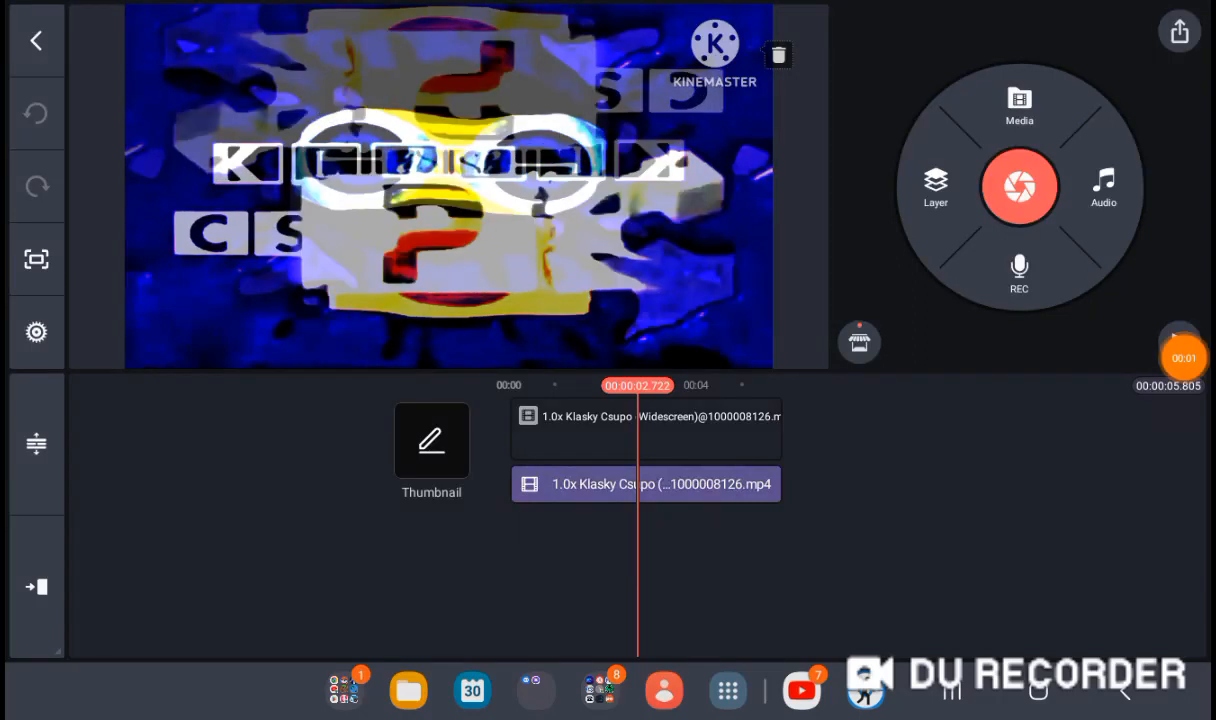
- Apply the Bad Guy voice changer to the Klasky Csupo overlay layer
{"action": "left_click", "coordinate": [645, 416]}
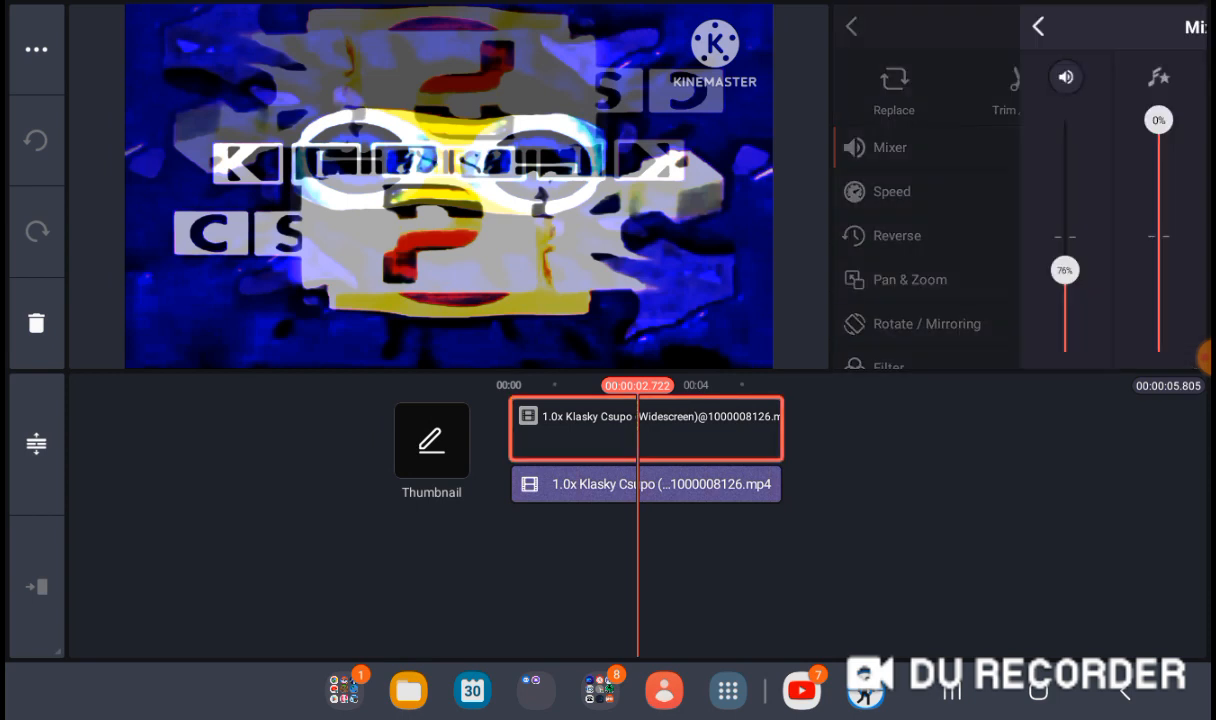
{"action": "left_click", "coordinate": [875, 147]}
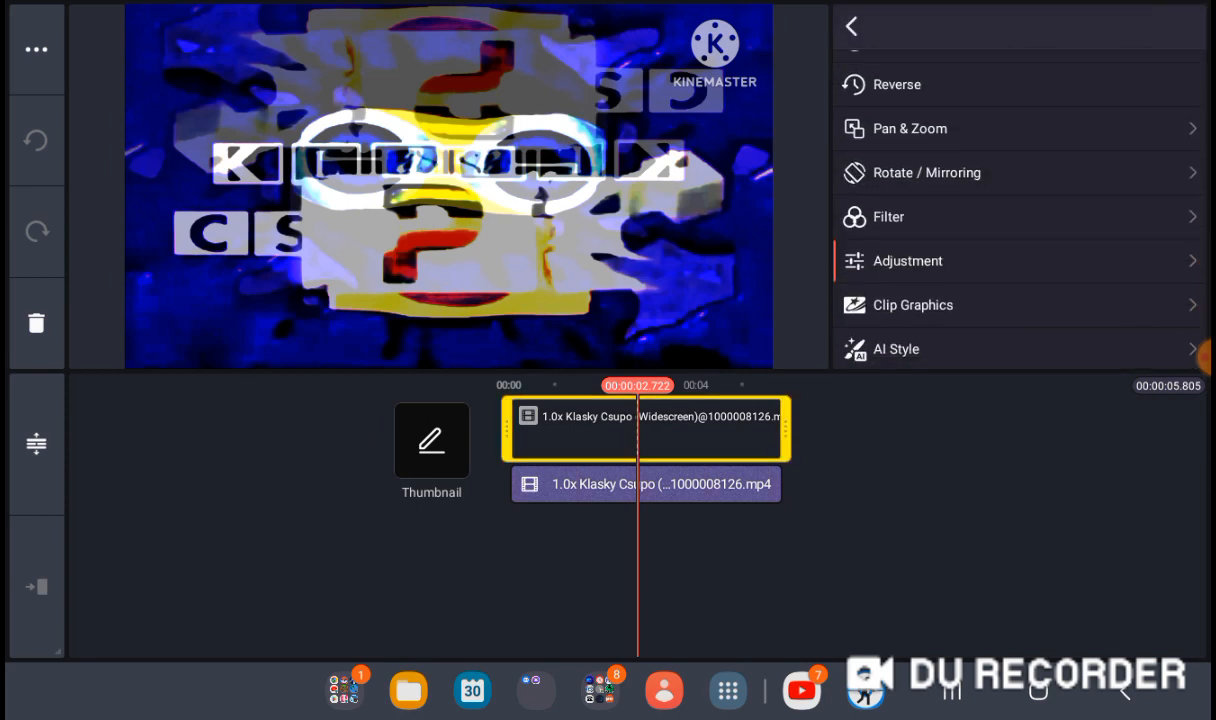
{"action": "left_click", "coordinate": [908, 261]}
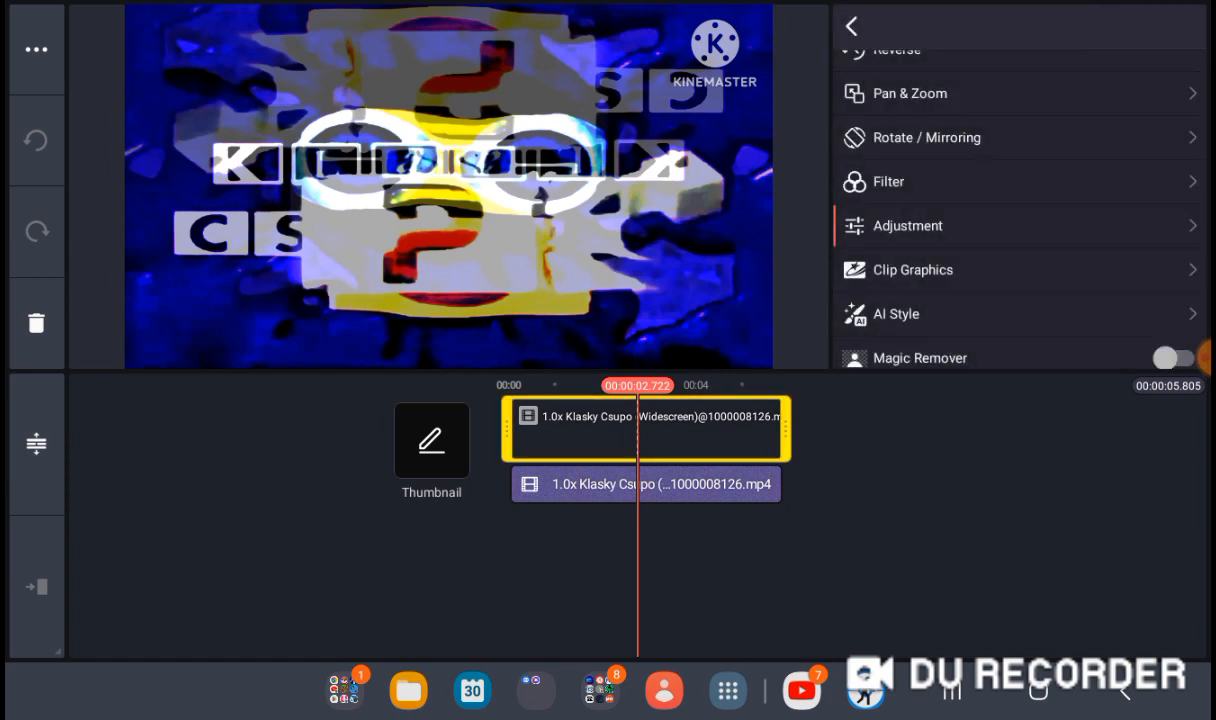
{"action": "scroll", "scroll_direction": "down", "scroll_amount": 3}
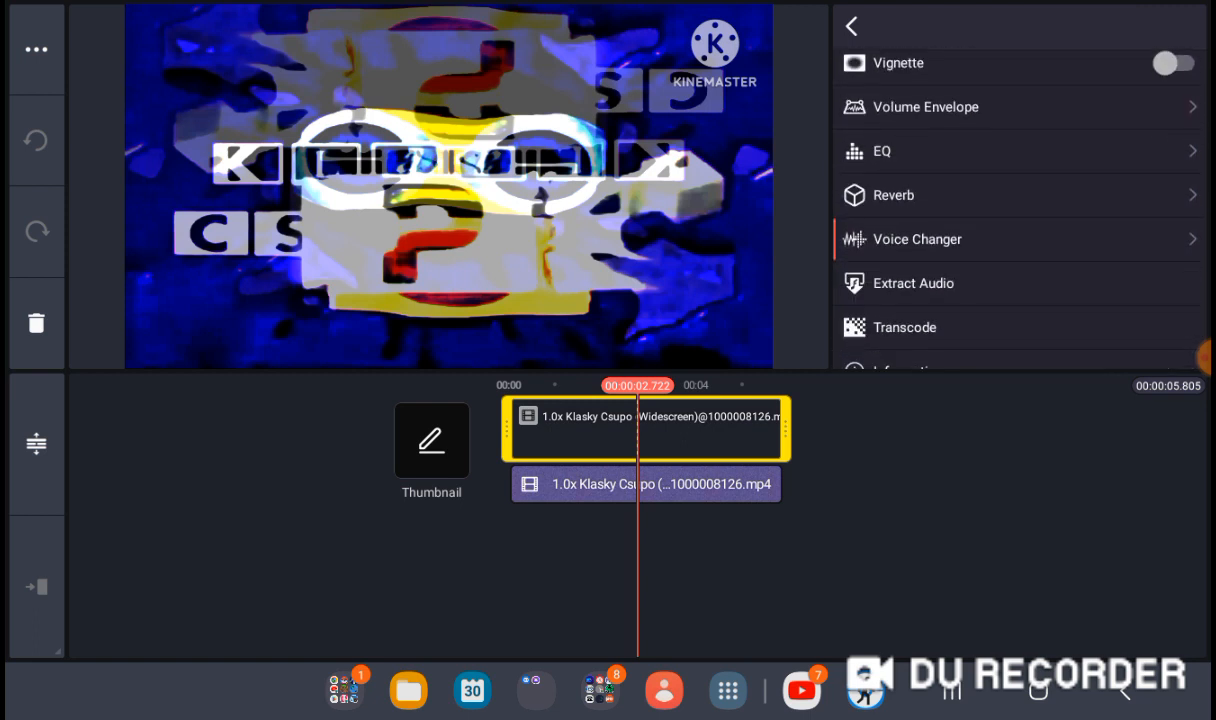
{"action": "left_click", "coordinate": [917, 239]}
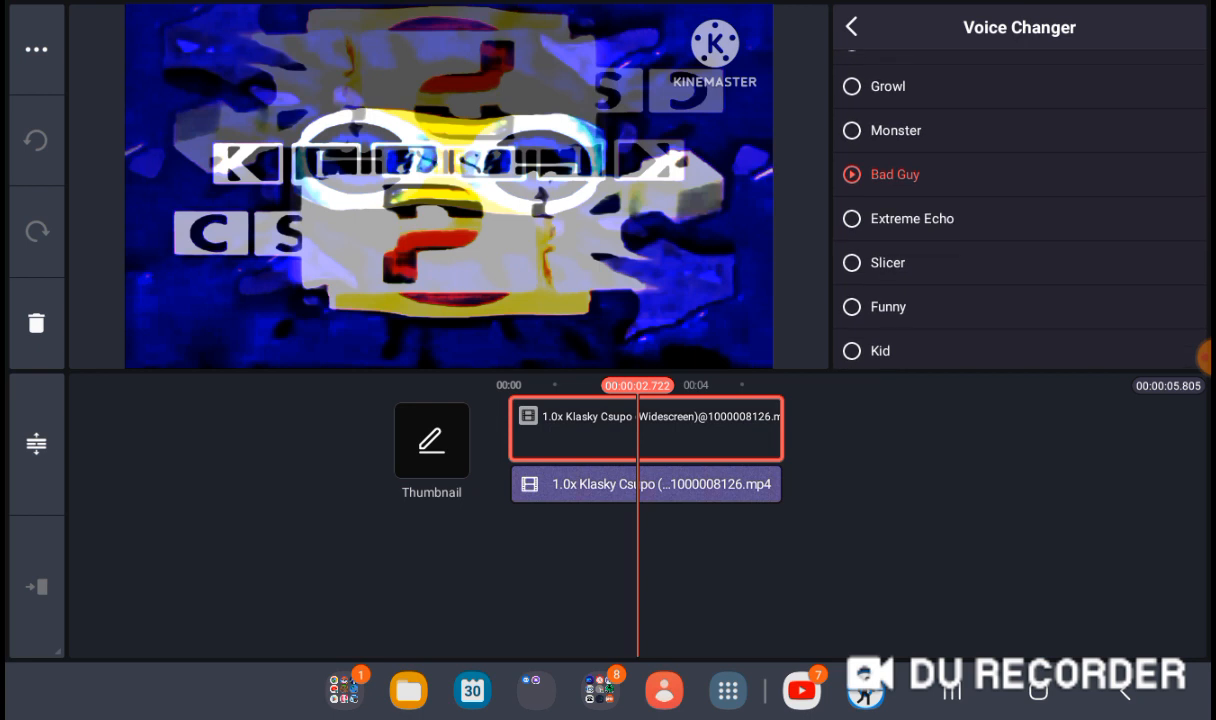
- Select the main clip, check its mixer settings, then bring up Adjustment with gamma 65
{"action": "left_click", "coordinate": [645, 484]}
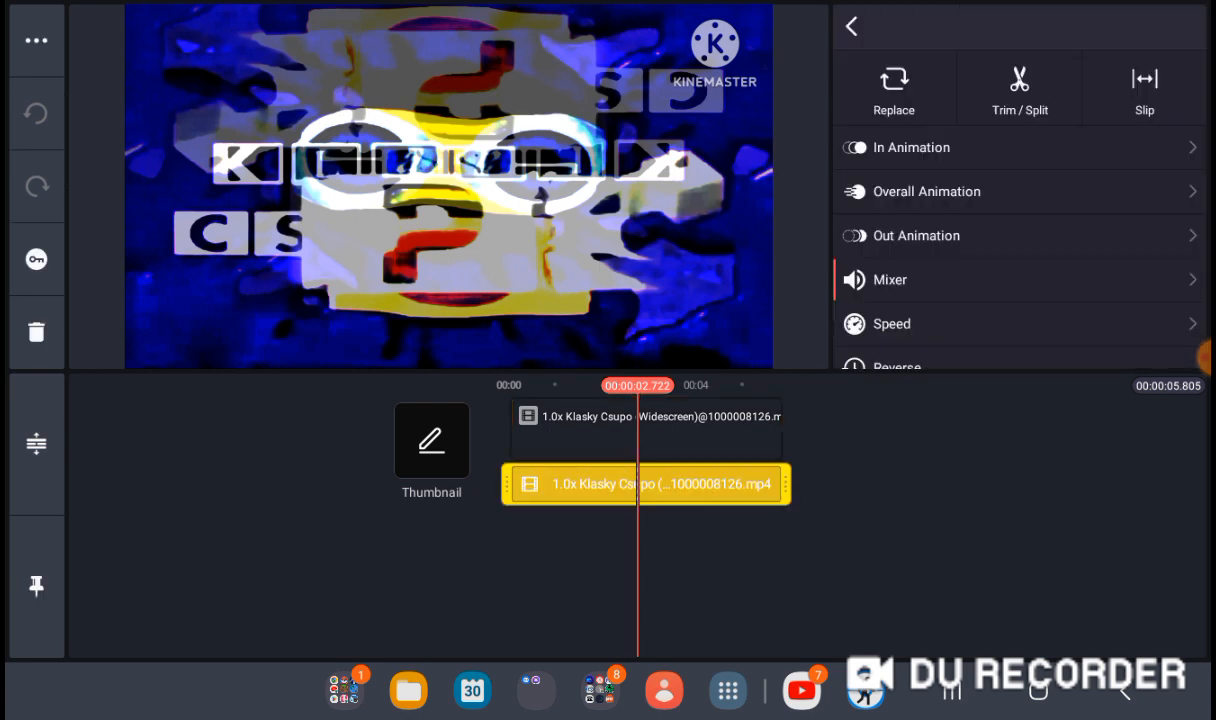
{"action": "left_click", "coordinate": [889, 279]}
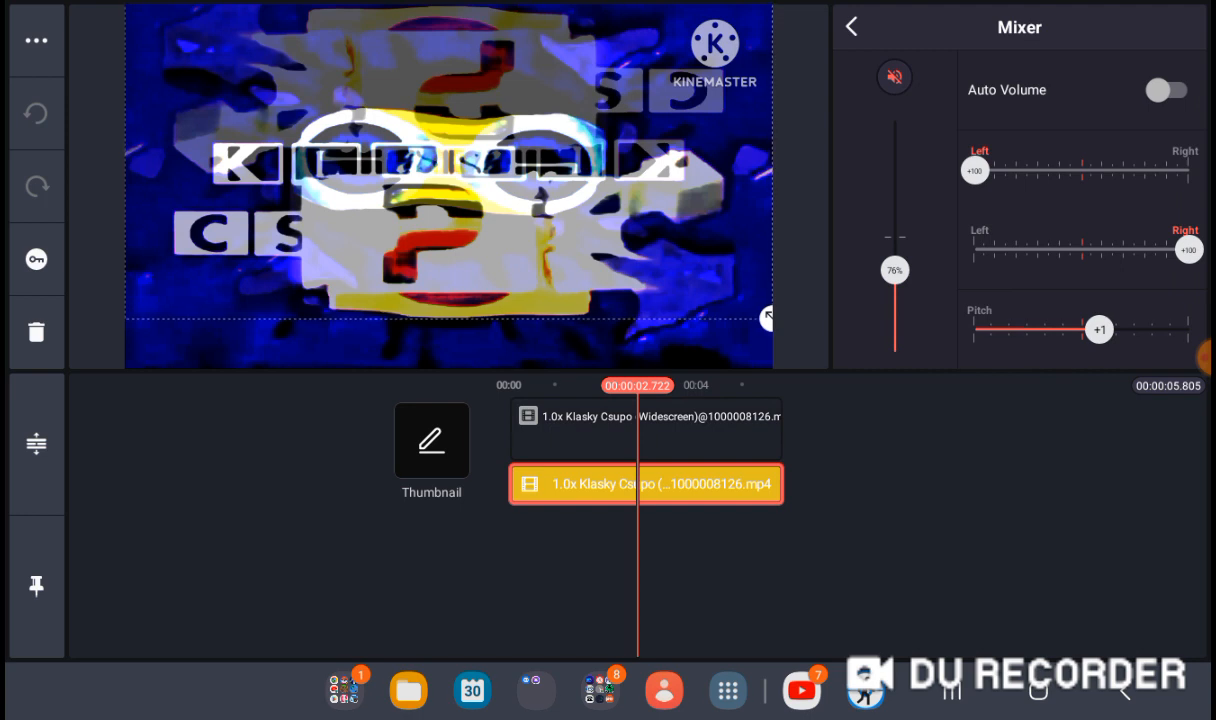
{"action": "left_click", "coordinate": [851, 27]}
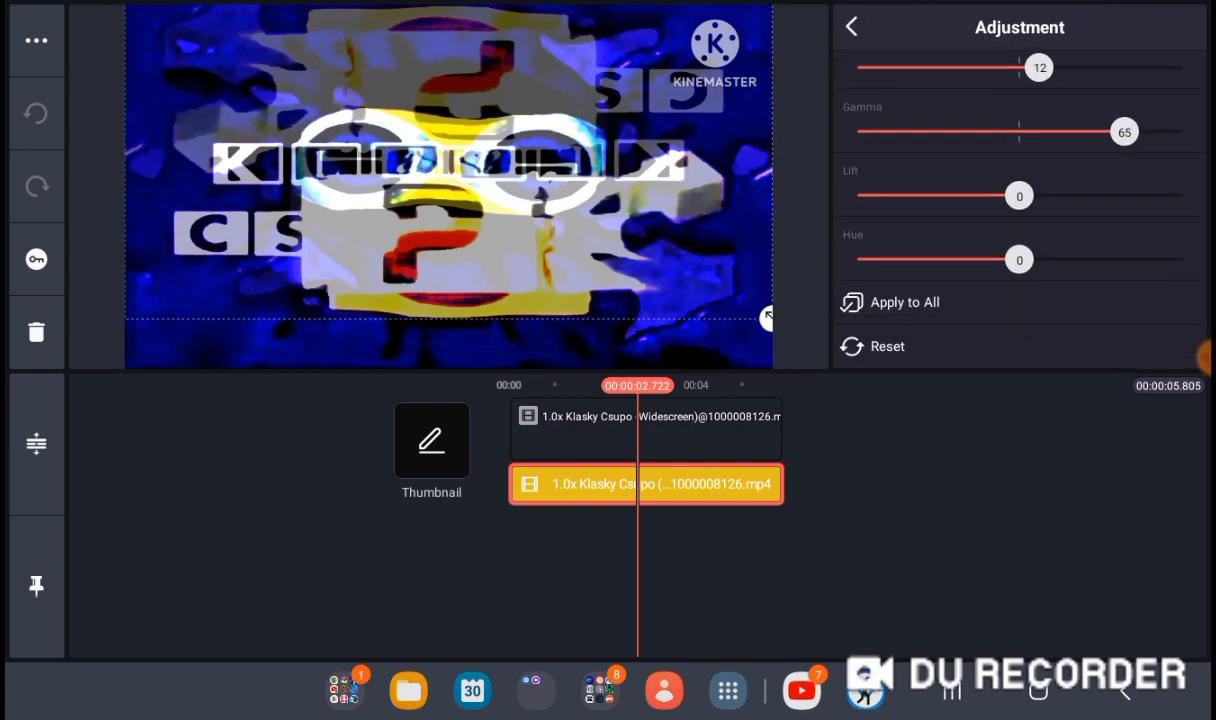
- Apply the Bad Guy voice changer to the main Klasky Csupo clip
{"action": "left_click", "coordinate": [851, 27]}
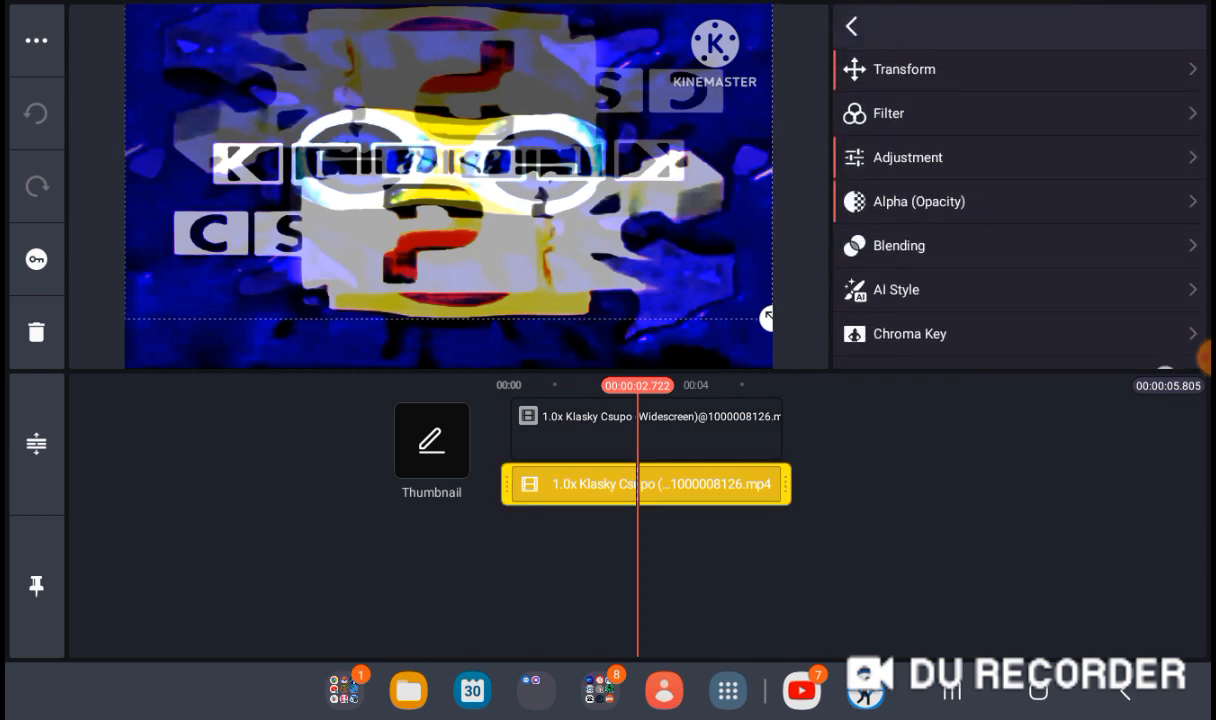
{"action": "left_click", "coordinate": [918, 201]}
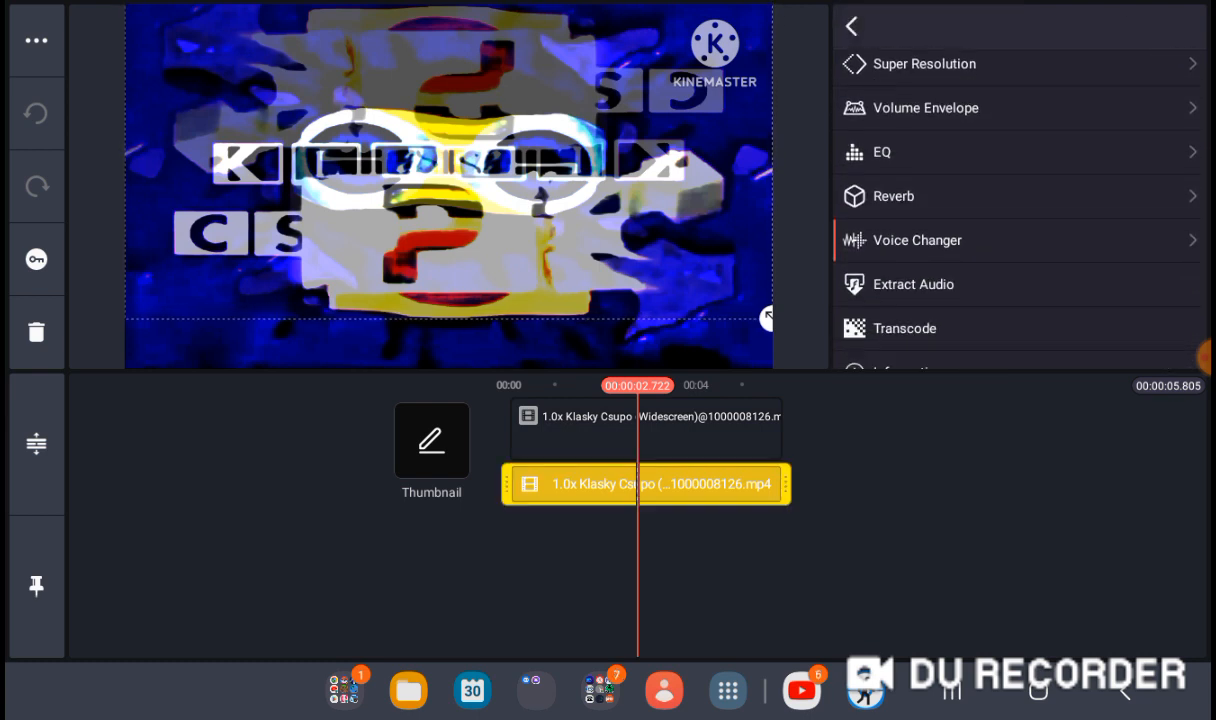
{"action": "left_click", "coordinate": [917, 240]}
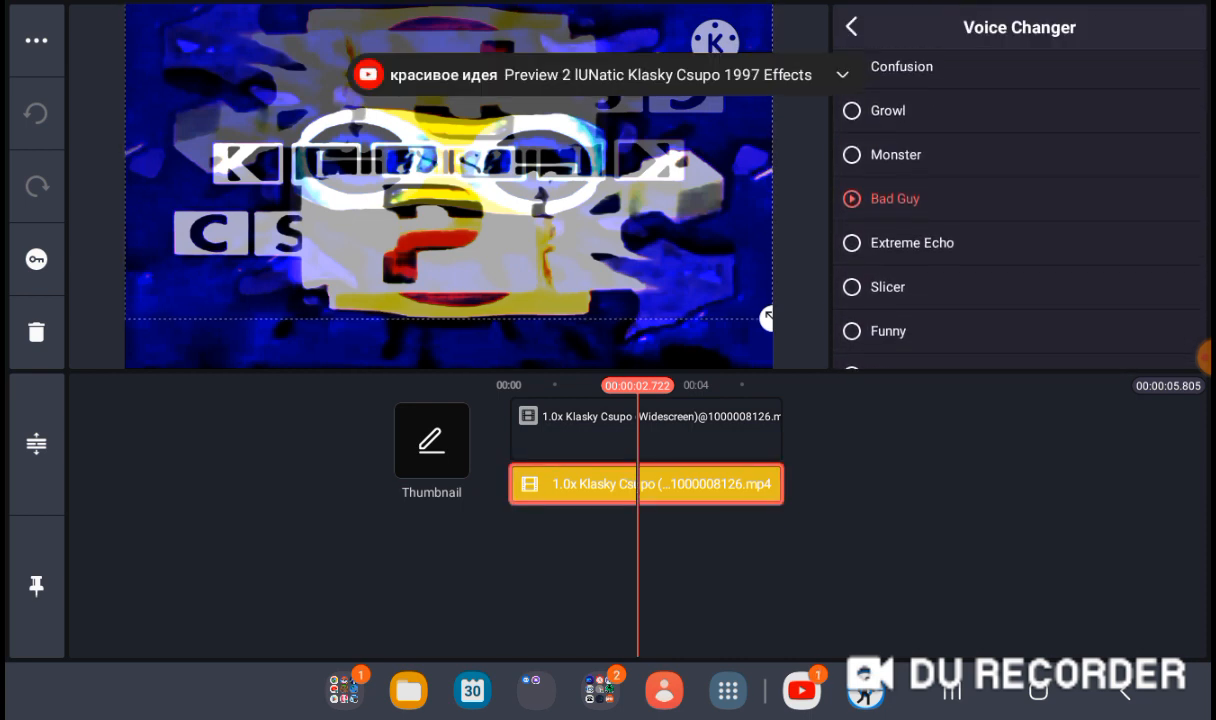
{"action": "left_click", "coordinate": [852, 27]}
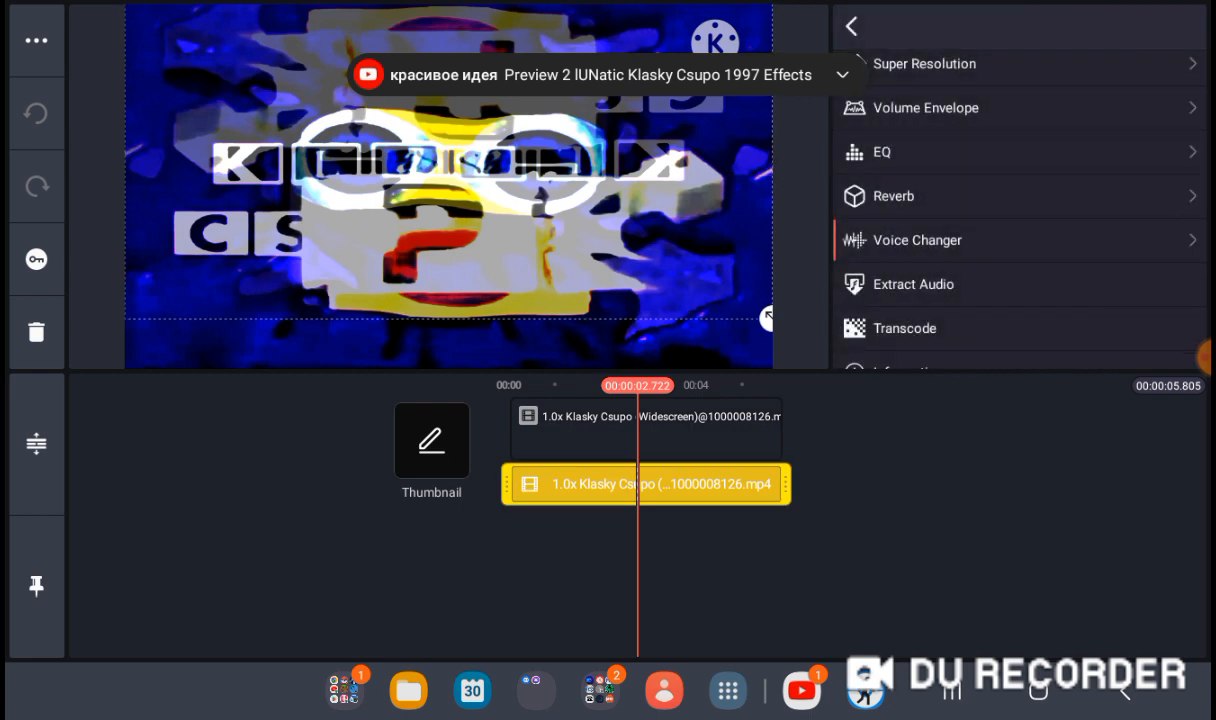
- Return to the project and play it from the beginning
{"action": "left_click", "coordinate": [852, 27]}
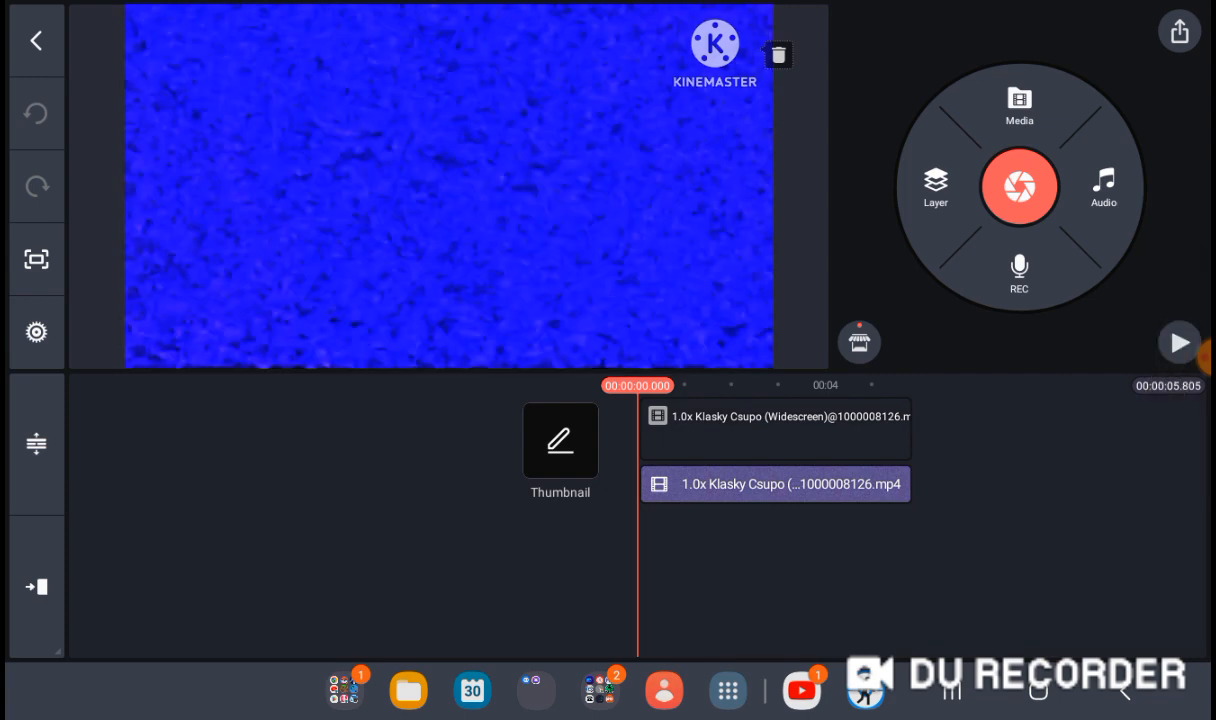
{"action": "left_click", "coordinate": [1181, 342]}
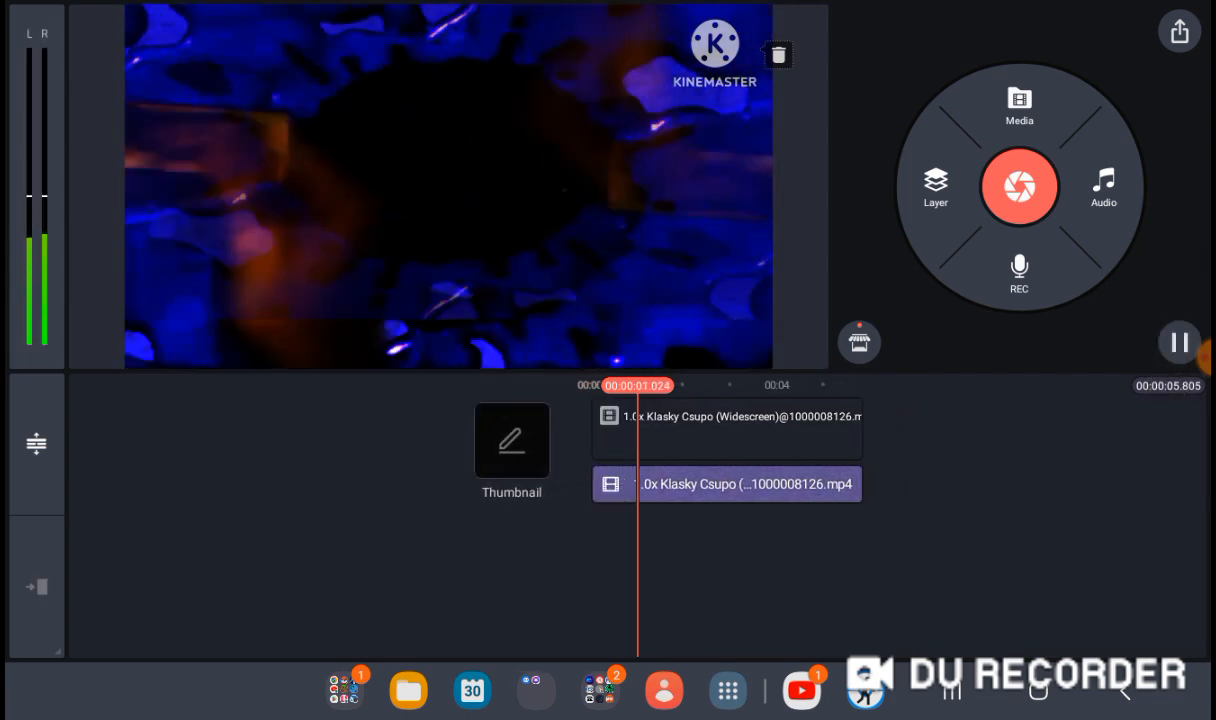